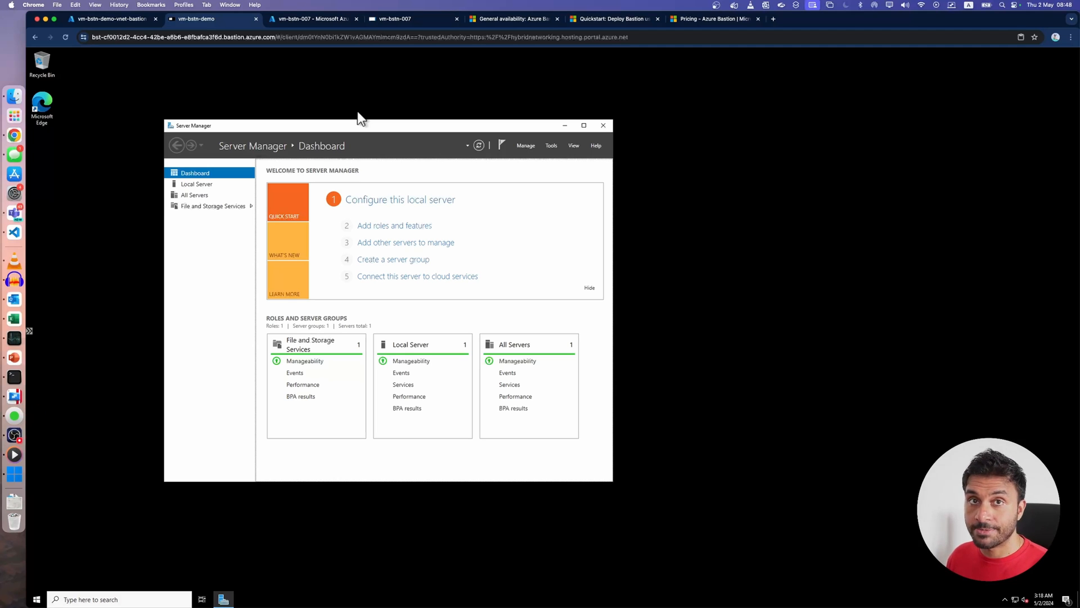
mouse_move(384, 124)
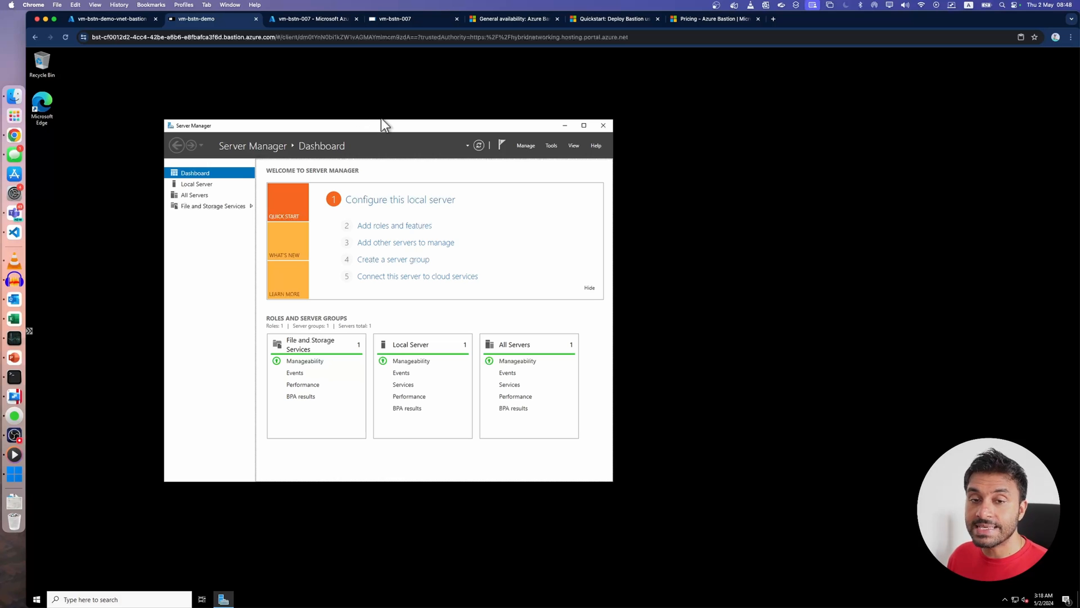
mouse_move(383, 133)
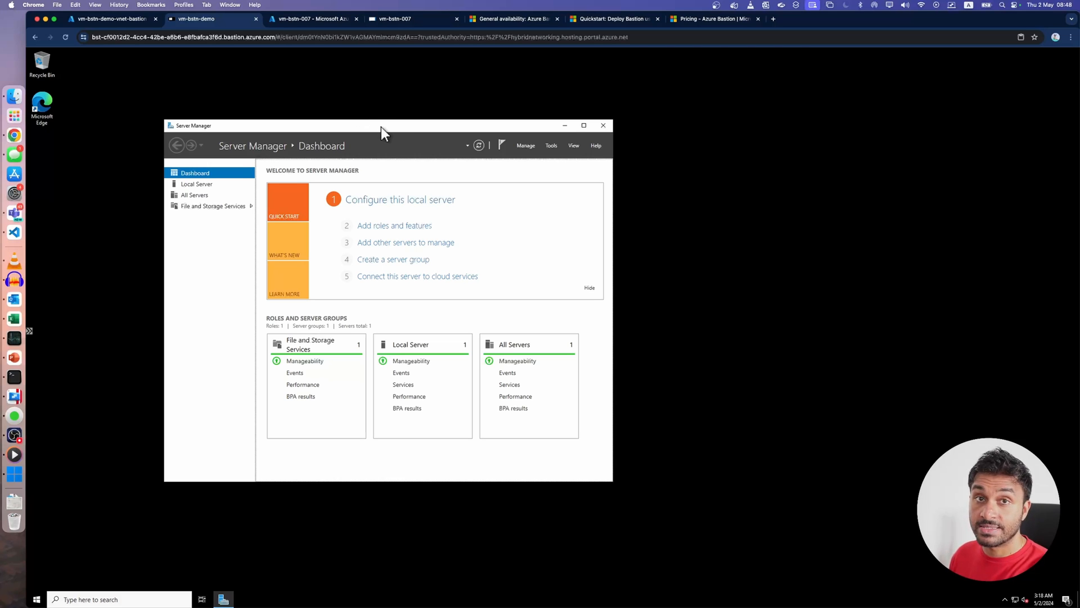
Review the hourly price table on the Azure Bastion pricing page in Chrome.
drag(385, 131, 406, 131)
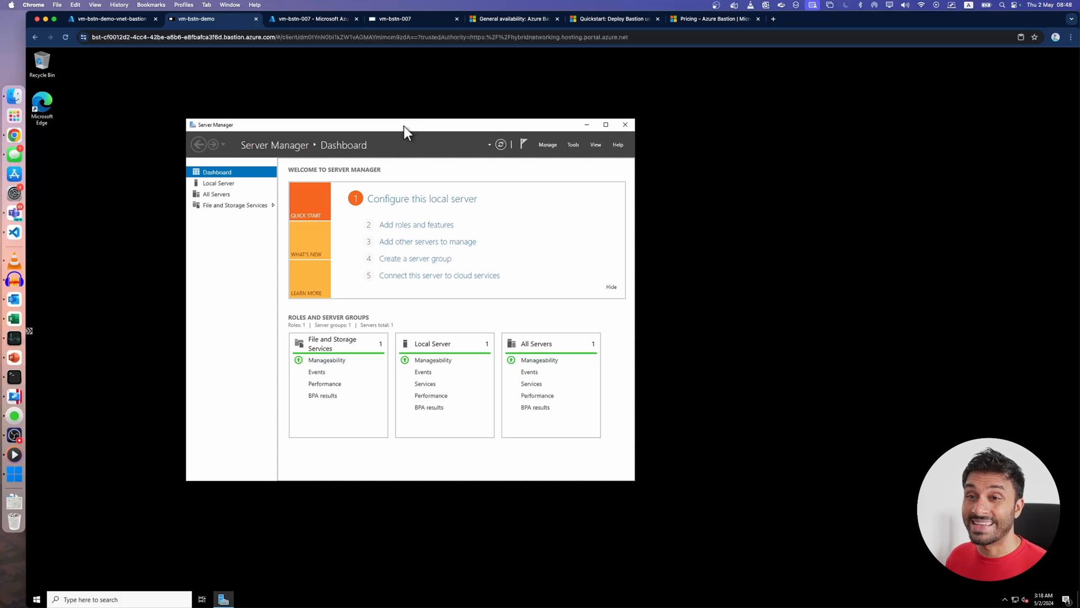
mouse_move(516, 95)
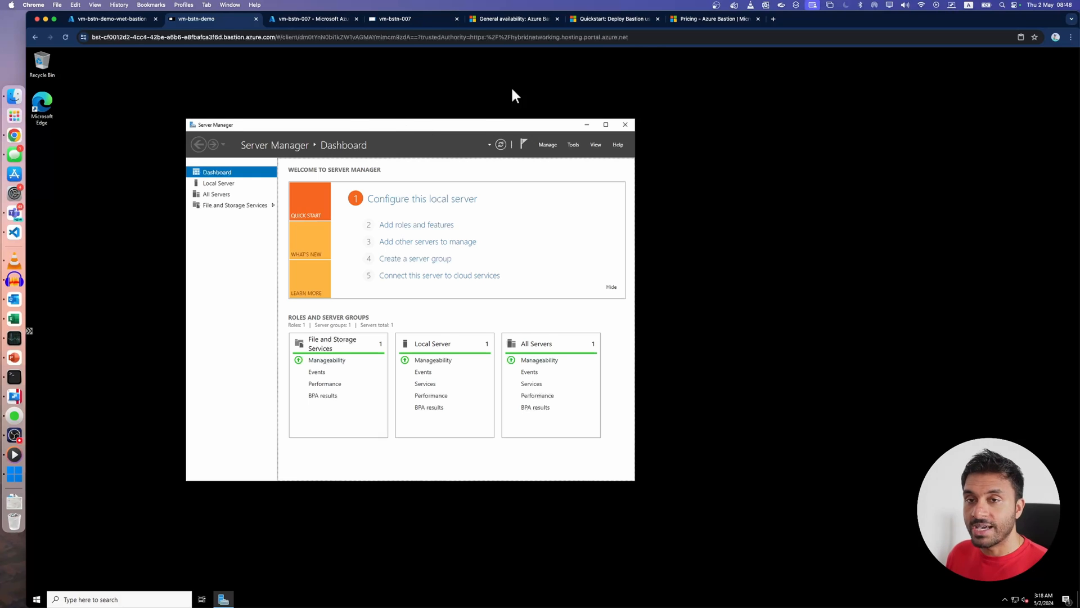
click(714, 19)
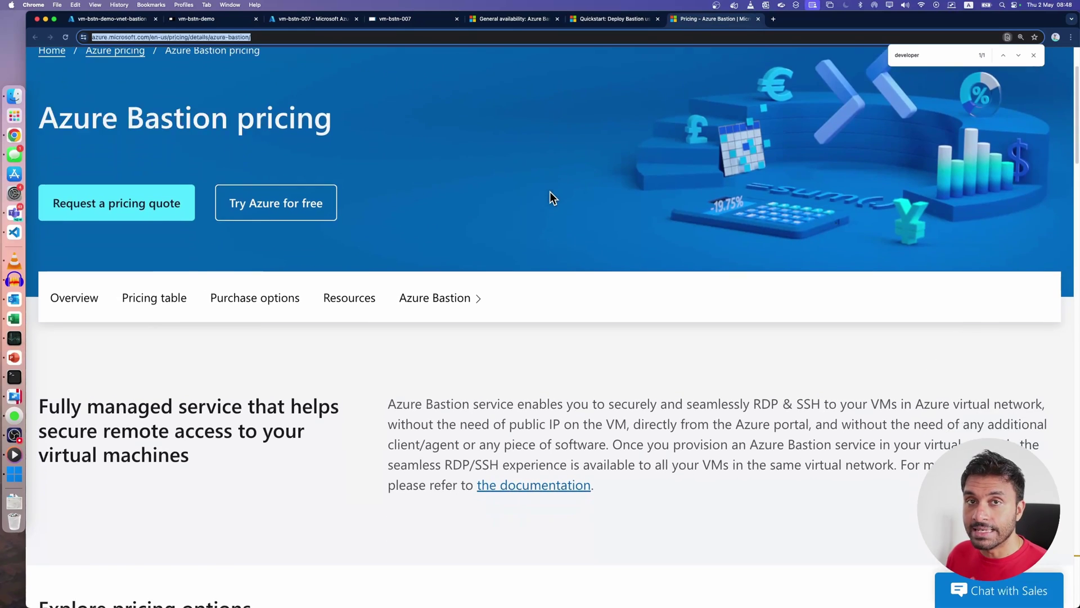
scroll(down, 3)
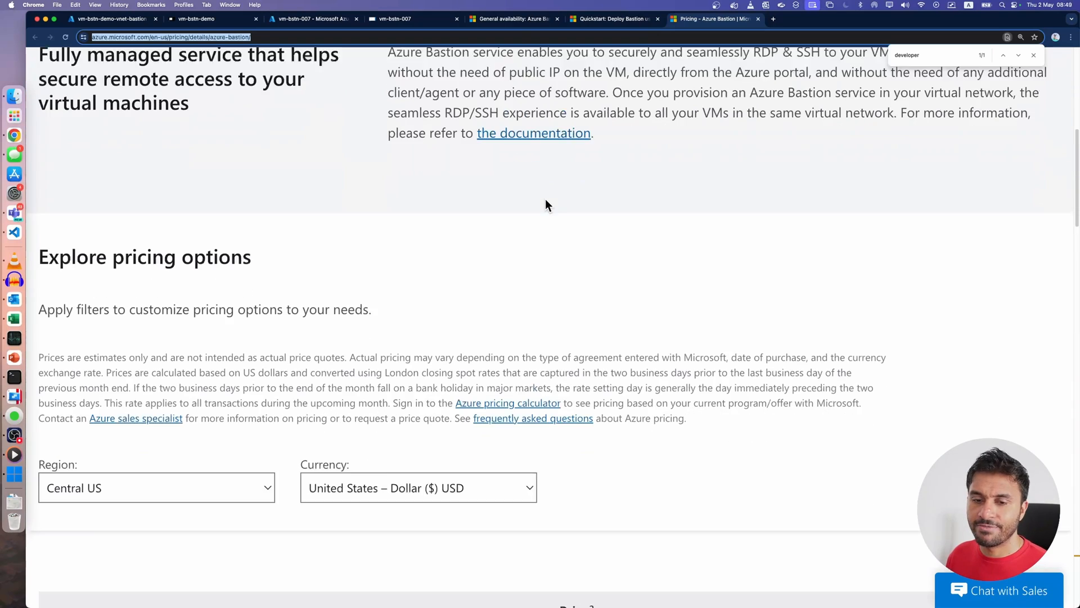
scroll(down, 3)
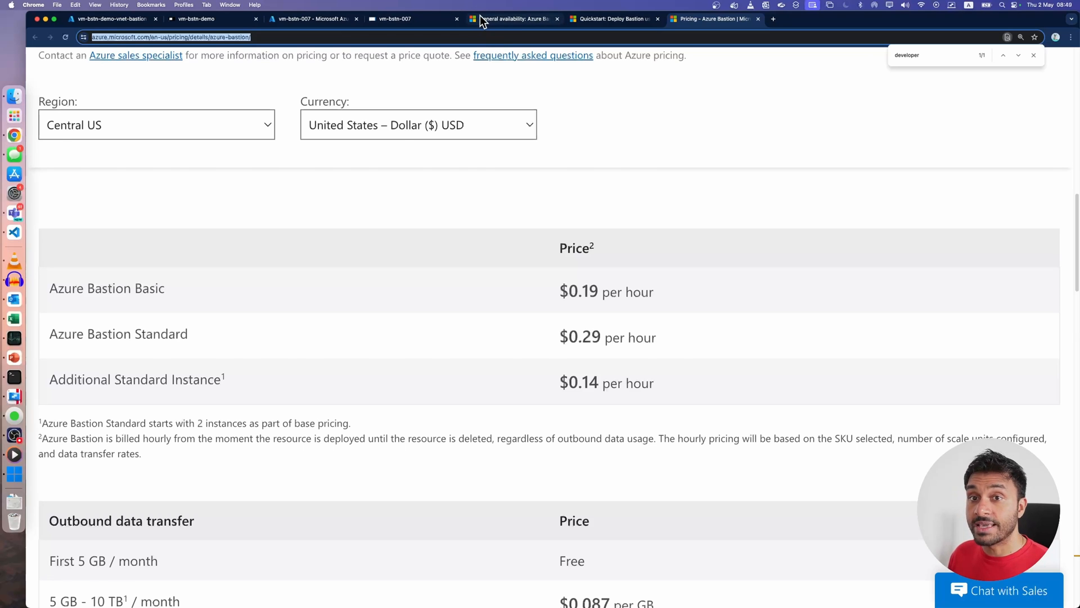
Read the General availability announcement for the Azure Bastion Developer SKU.
click(513, 18)
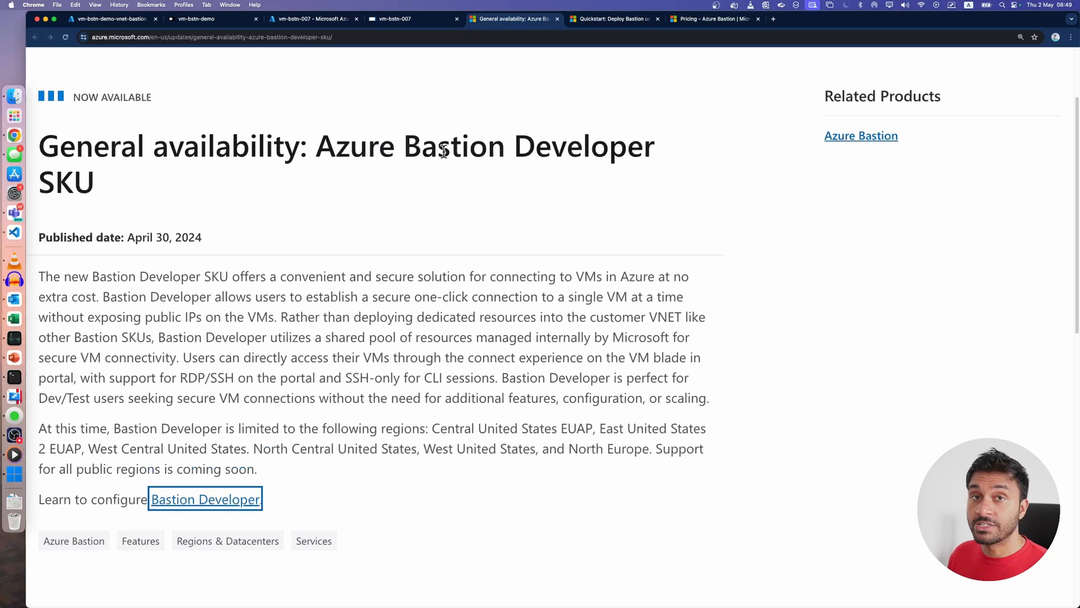
mouse_move(596, 179)
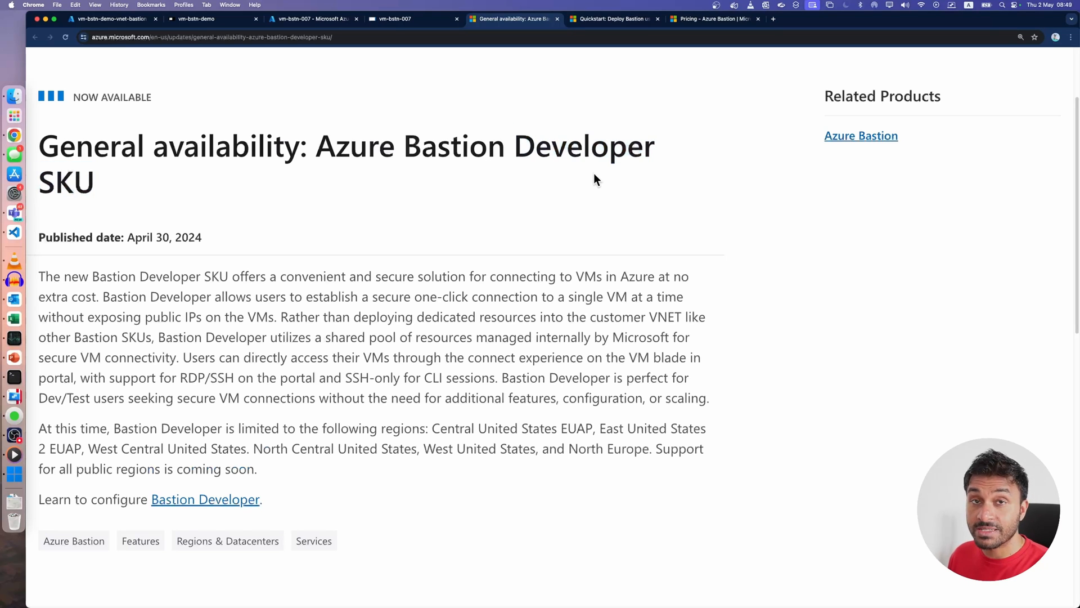
drag(622, 277, 147, 297)
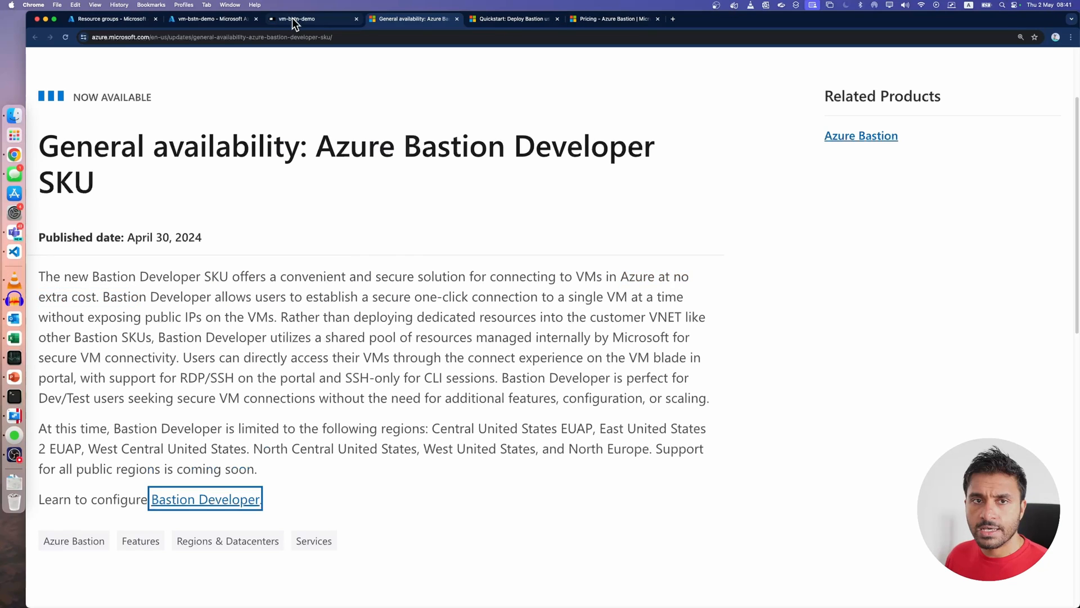
Open rg-bastian-demo, check the vm-bstn-demo-vnet subnets and open vm-bstn-demo-vnet-bastion.
click(295, 18)
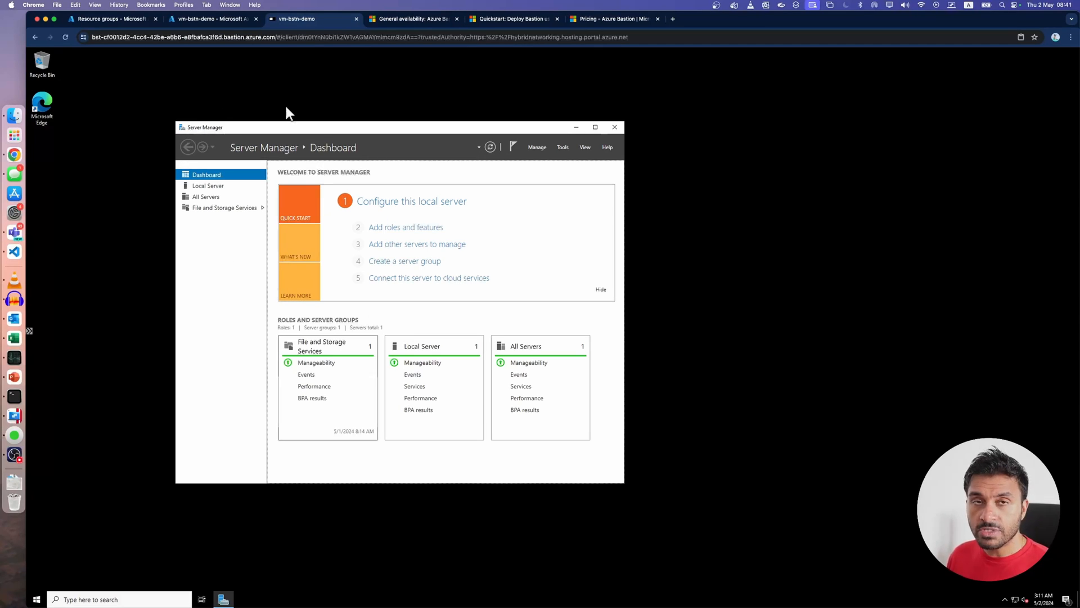
click(207, 18)
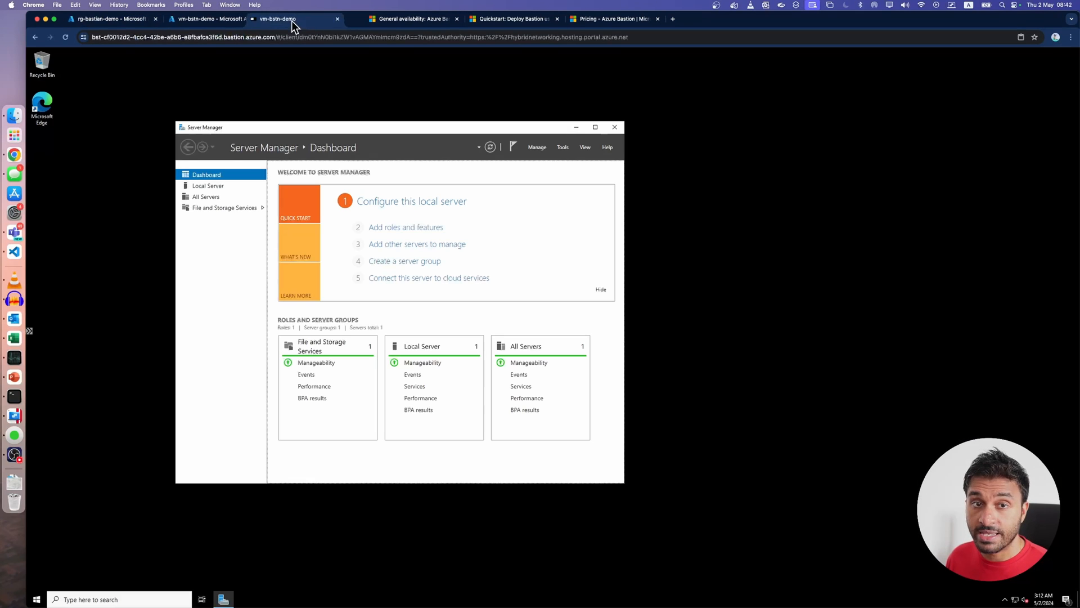
click(112, 19)
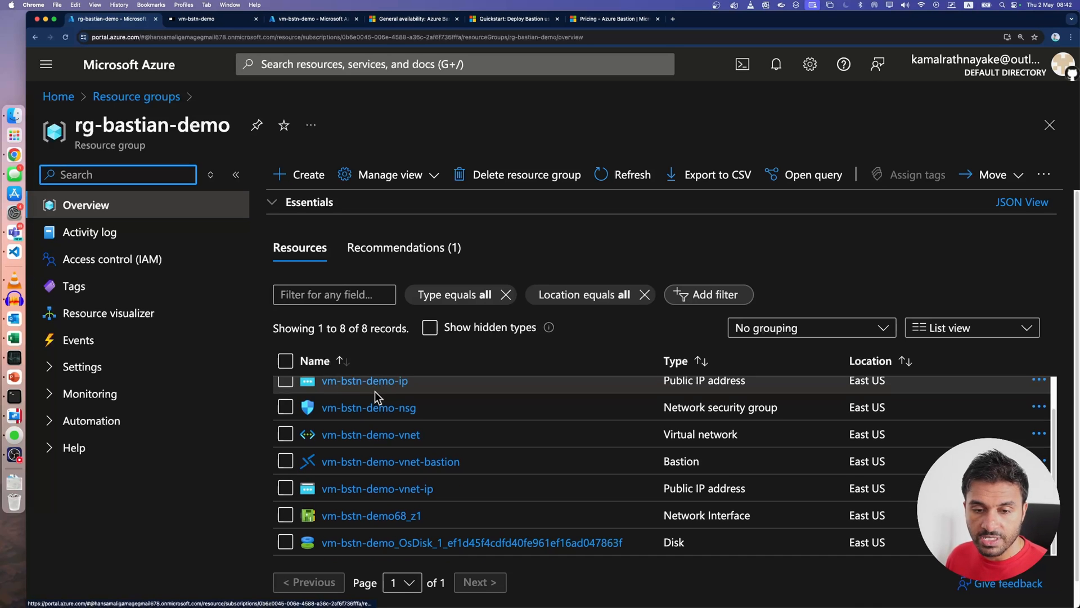
click(370, 434)
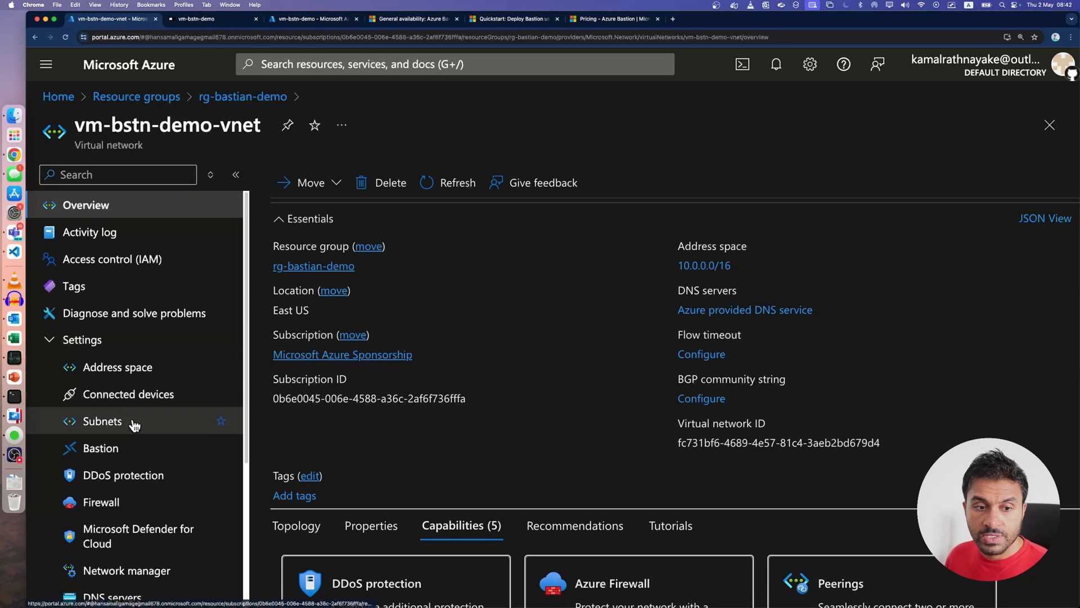
click(101, 421)
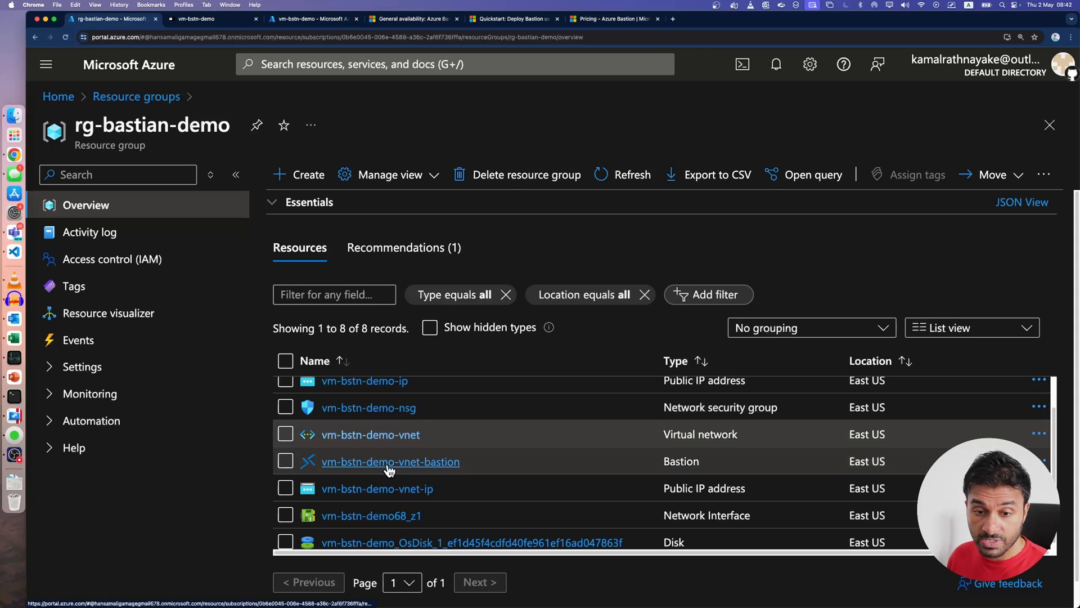
click(391, 461)
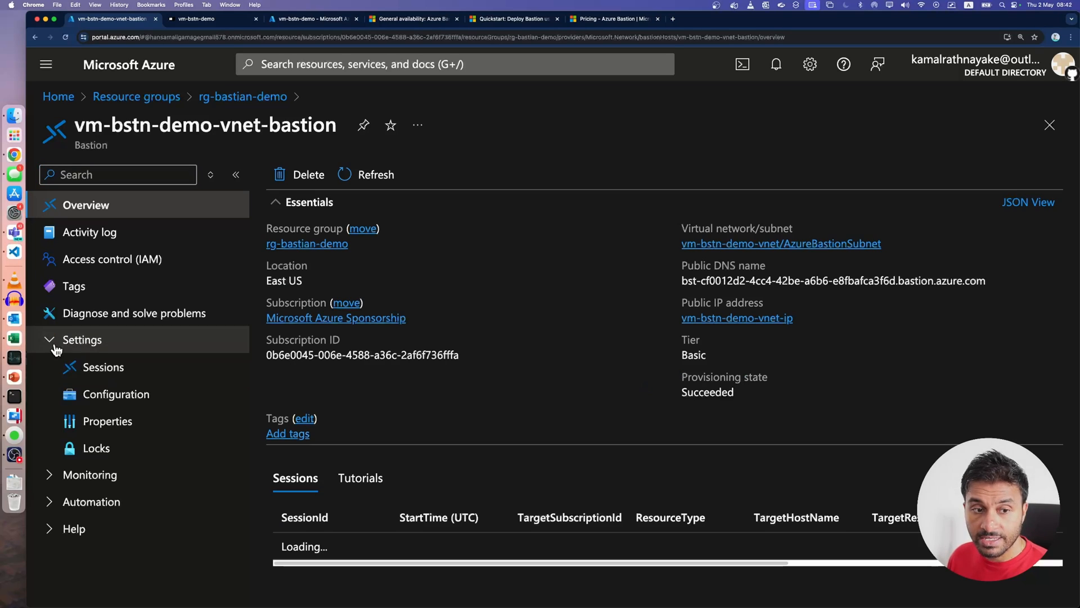
In the bastion's Configuration, attempt the Developer tier, see it rejected, and keep Basic.
click(117, 394)
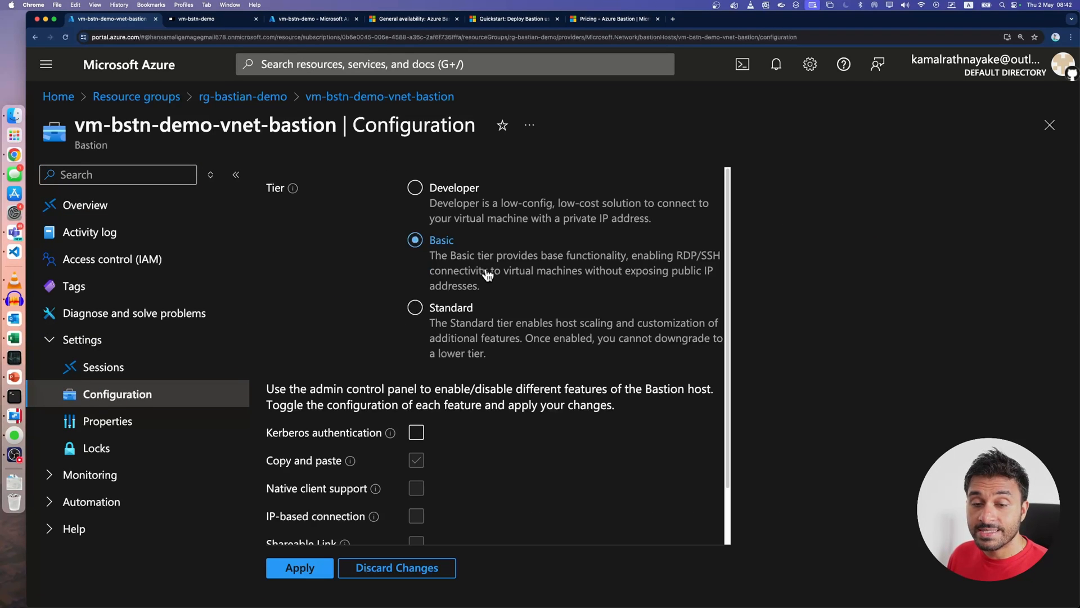
mouse_move(458, 271)
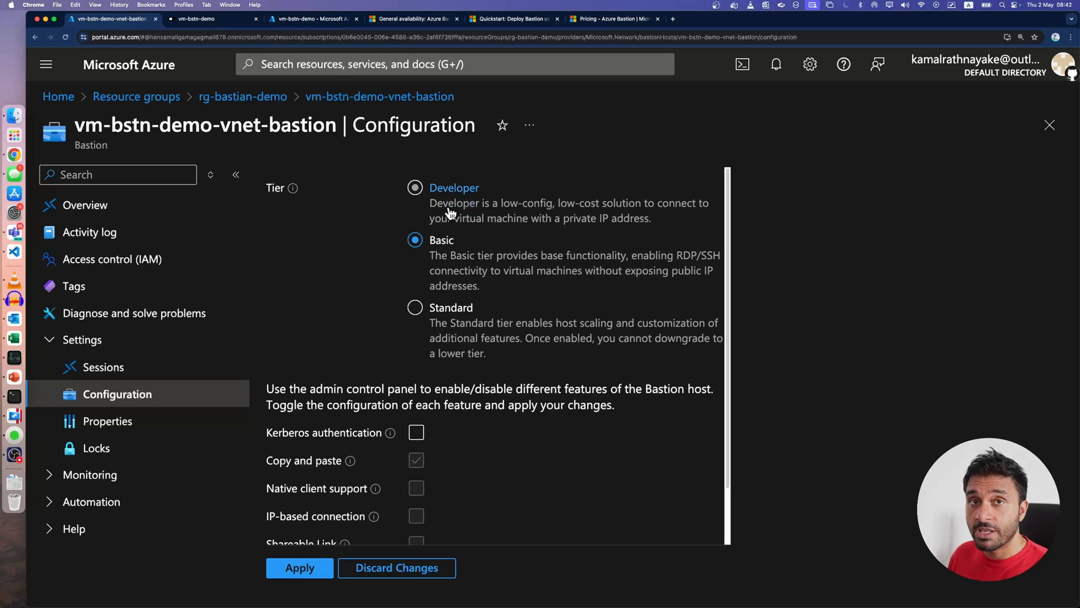
click(414, 186)
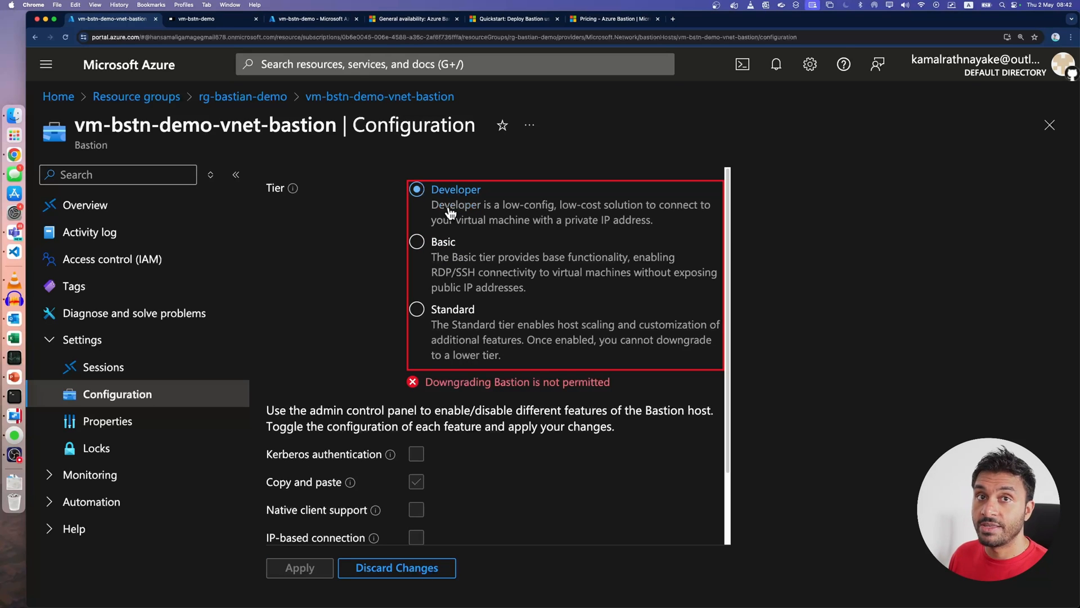
click(415, 240)
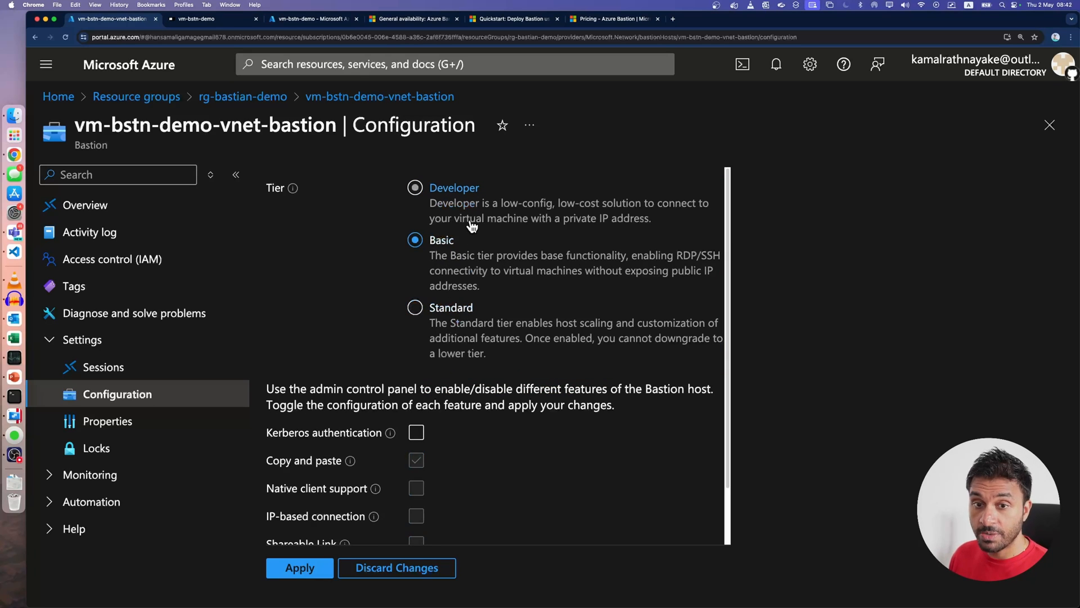
Recheck the Bastion pricing page, then return to the resource group in the portal.
click(613, 18)
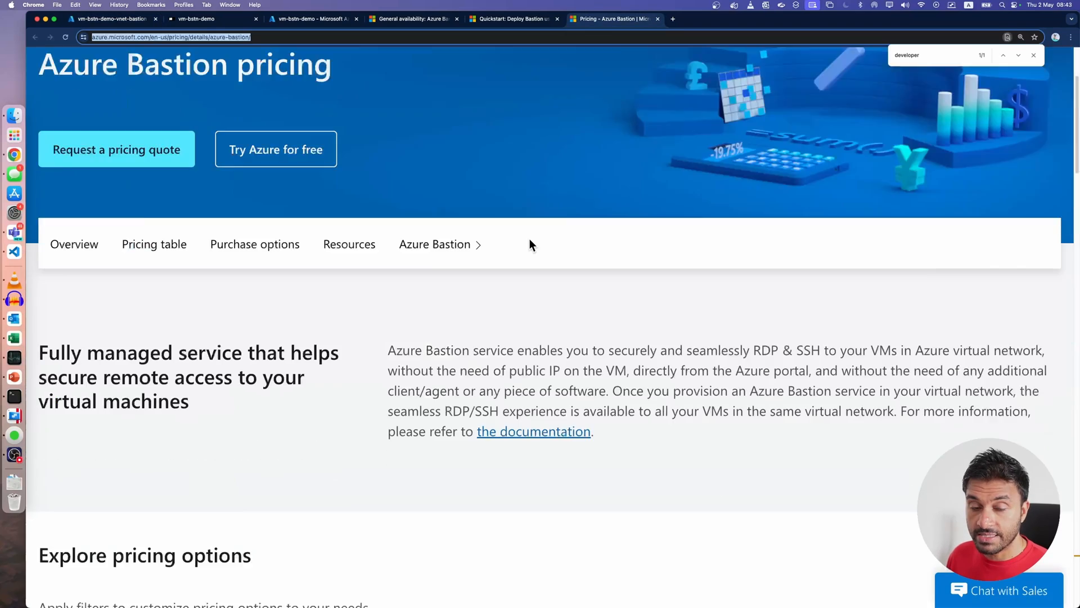
scroll(down, 3)
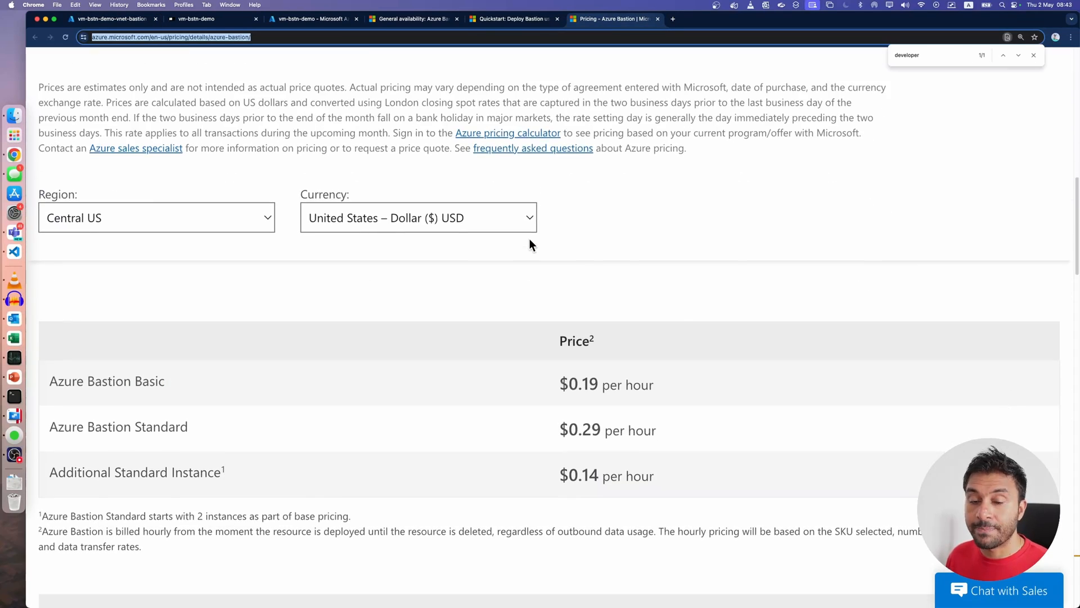
scroll(up, 3)
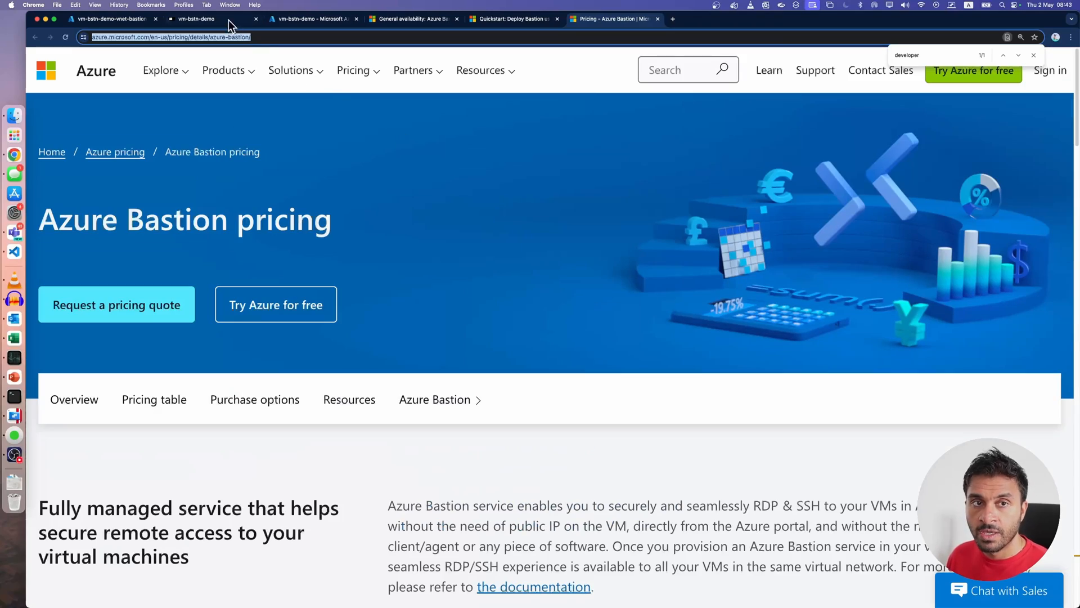
mouse_move(287, 18)
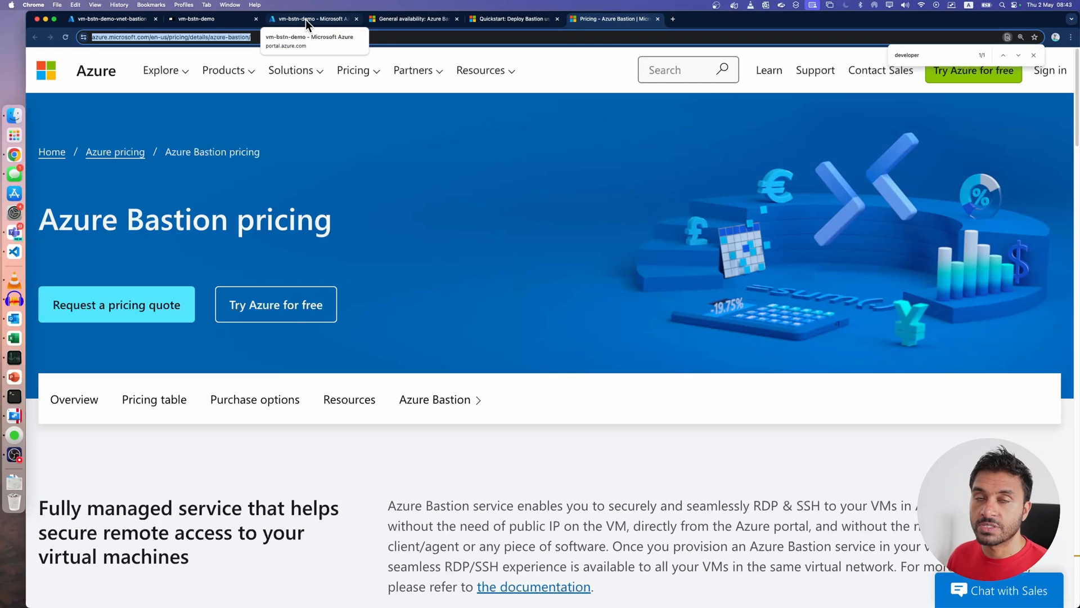
click(307, 18)
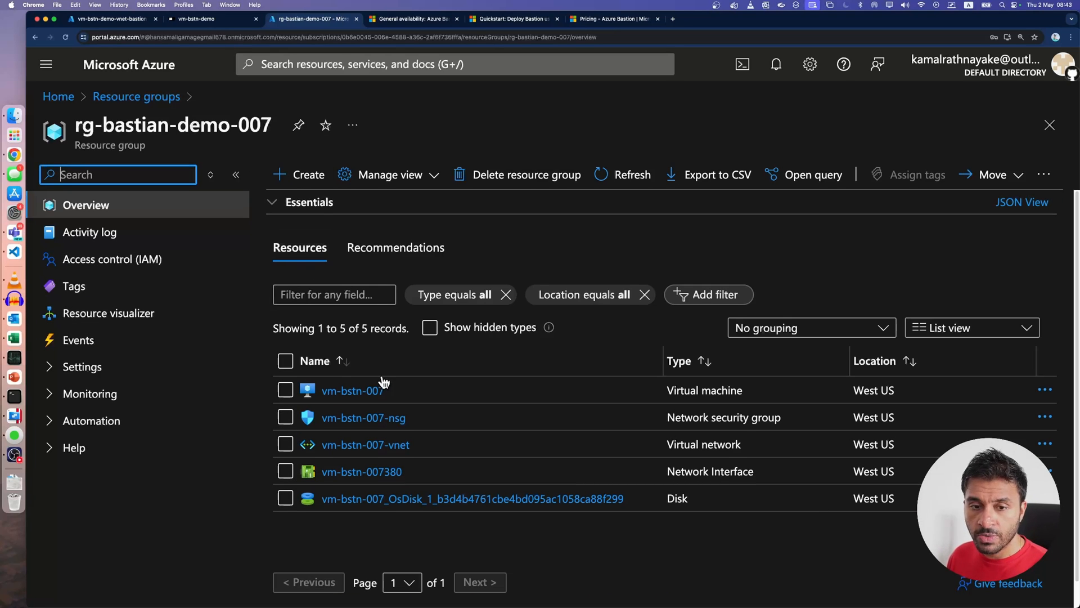
mouse_move(484, 90)
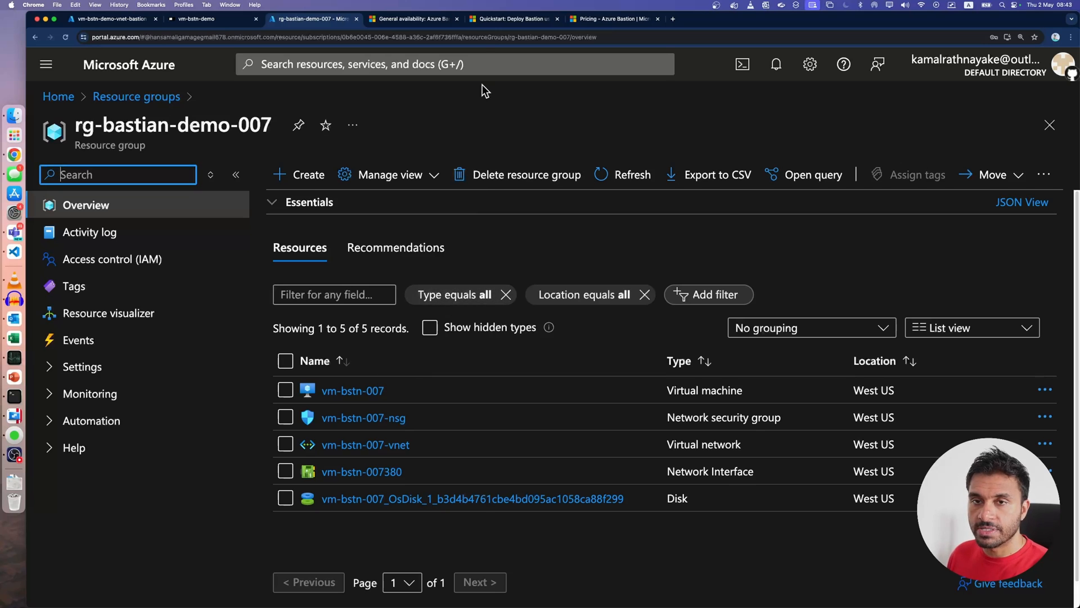
Check the Developer SKU quickstart's preview note and region list, then return to rg-bastian-demo-007.
click(513, 18)
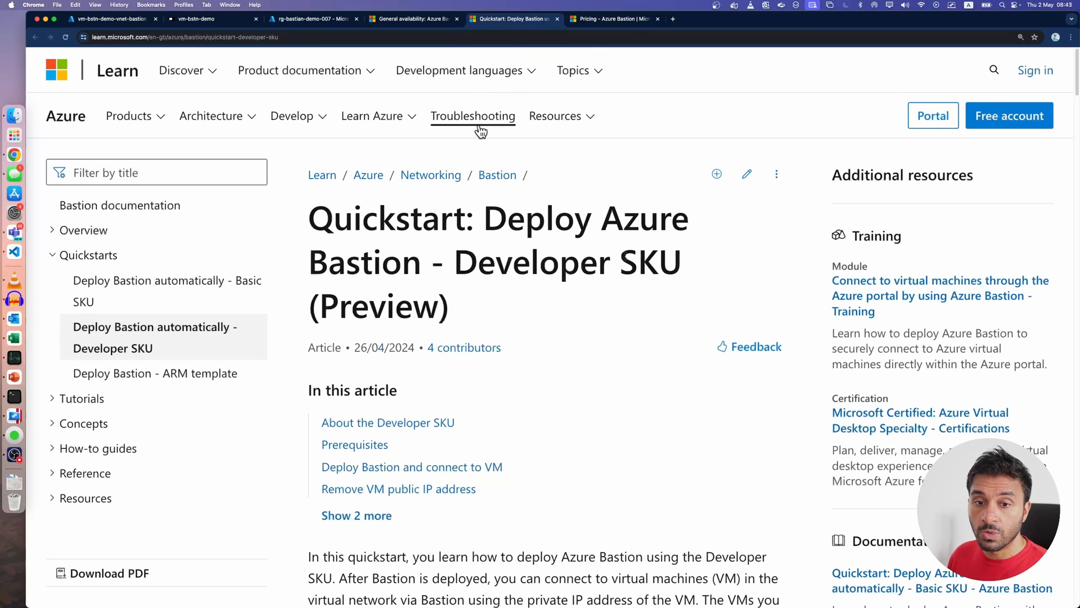
scroll(down, 3)
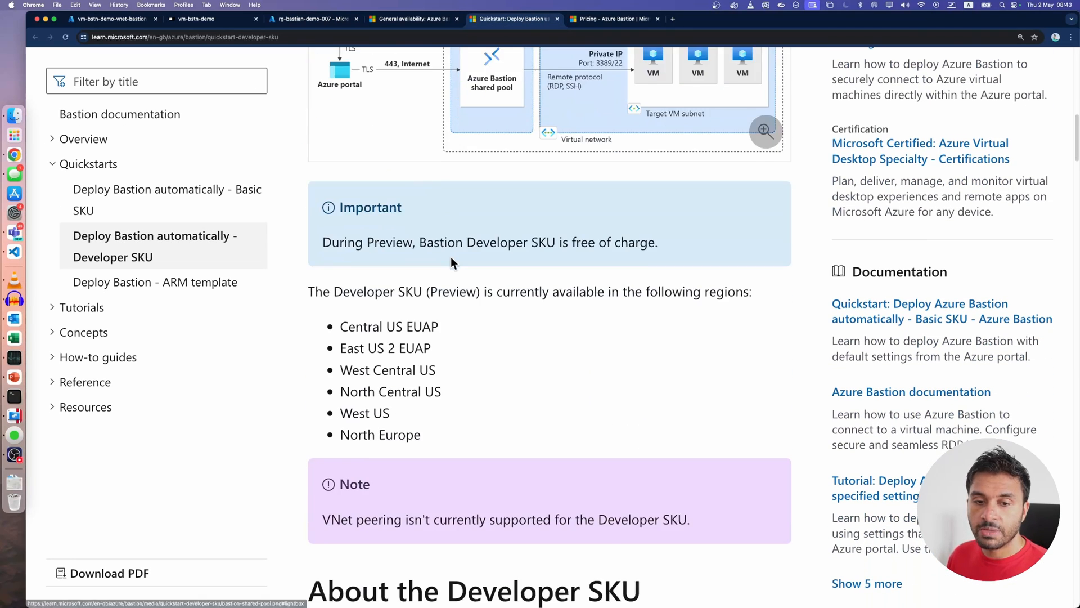
scroll(down, 3)
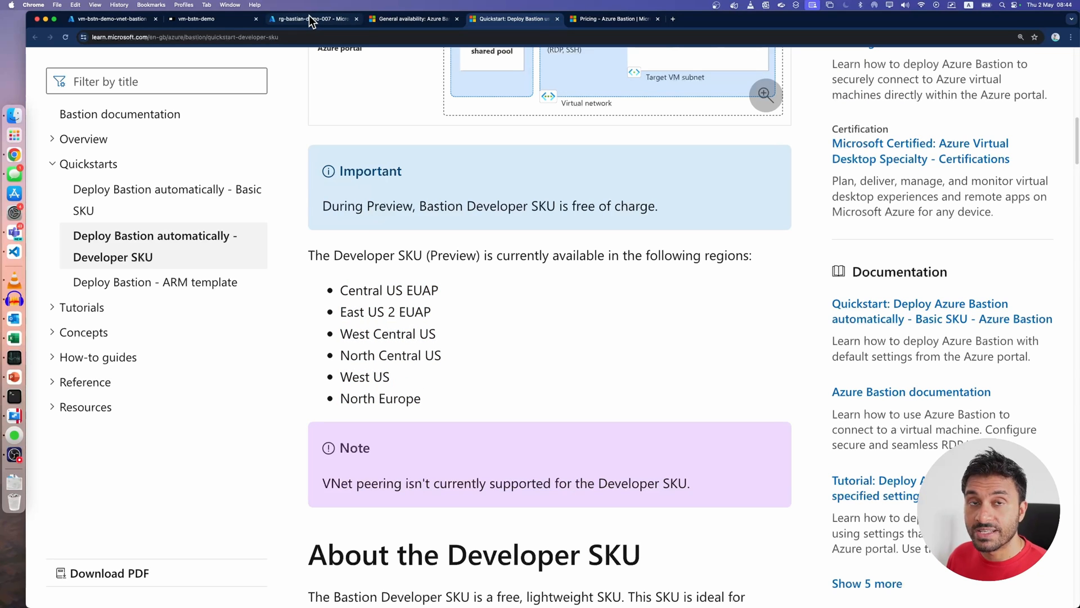
click(310, 18)
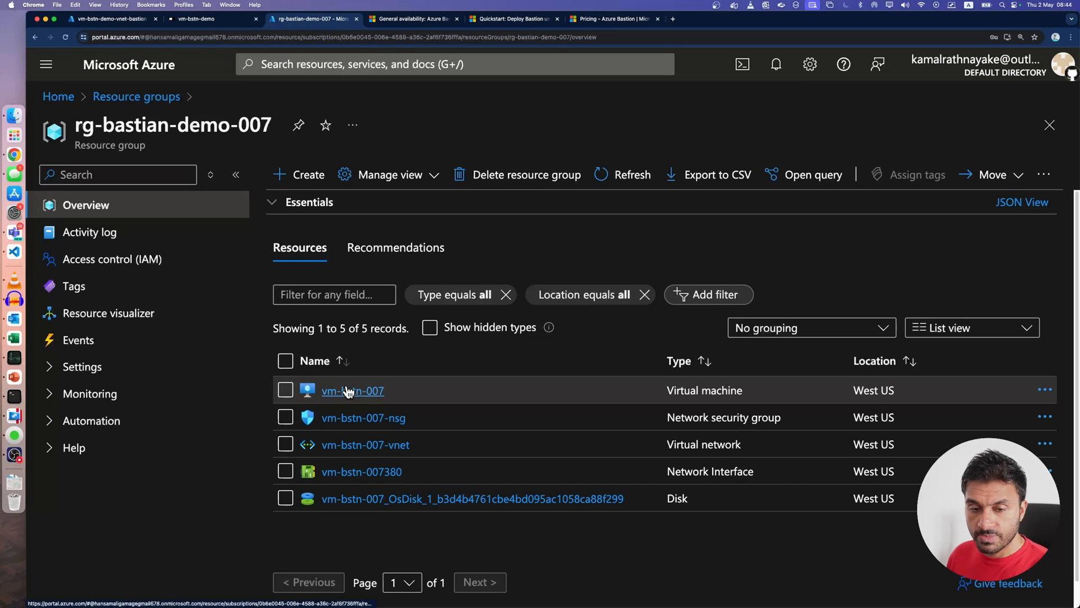
Connect to vm-bstn-007 via Bastion with its username and password, creating vm-bstn-007-vnet-bastion.
click(353, 390)
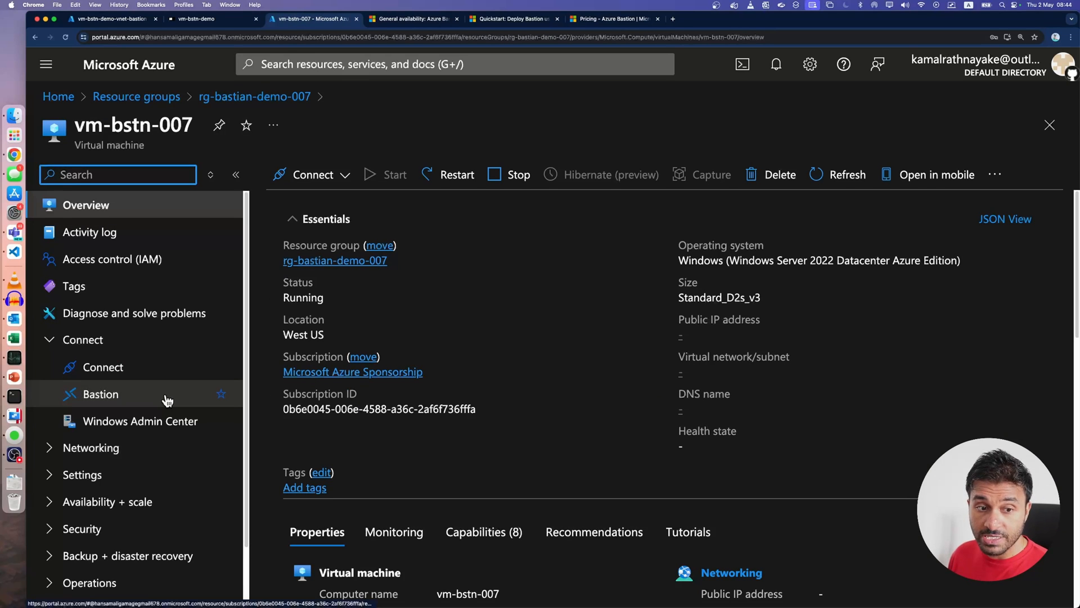
click(101, 394)
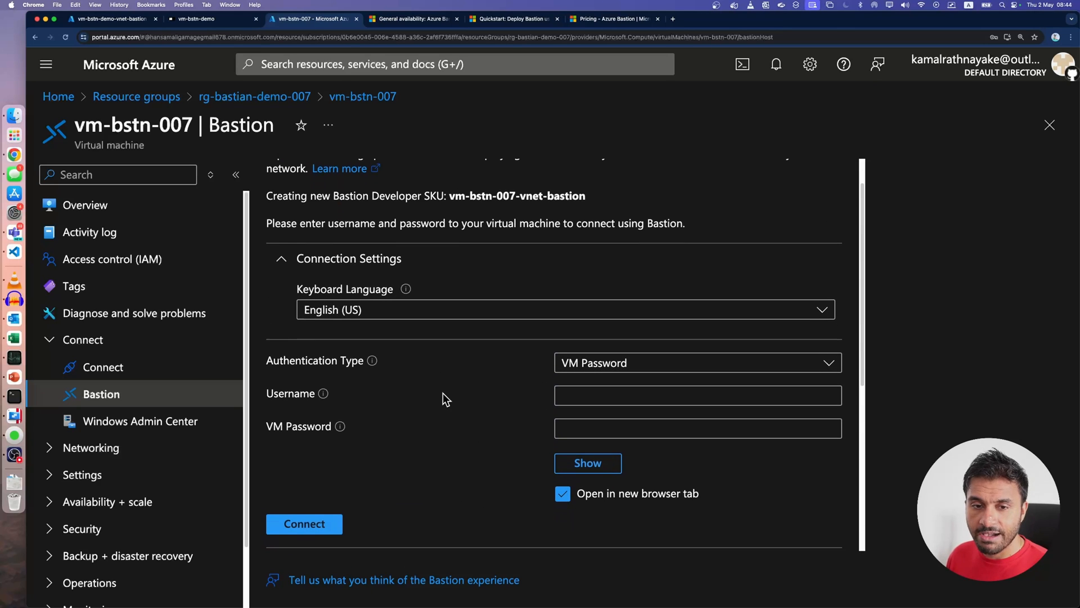
mouse_move(556, 464)
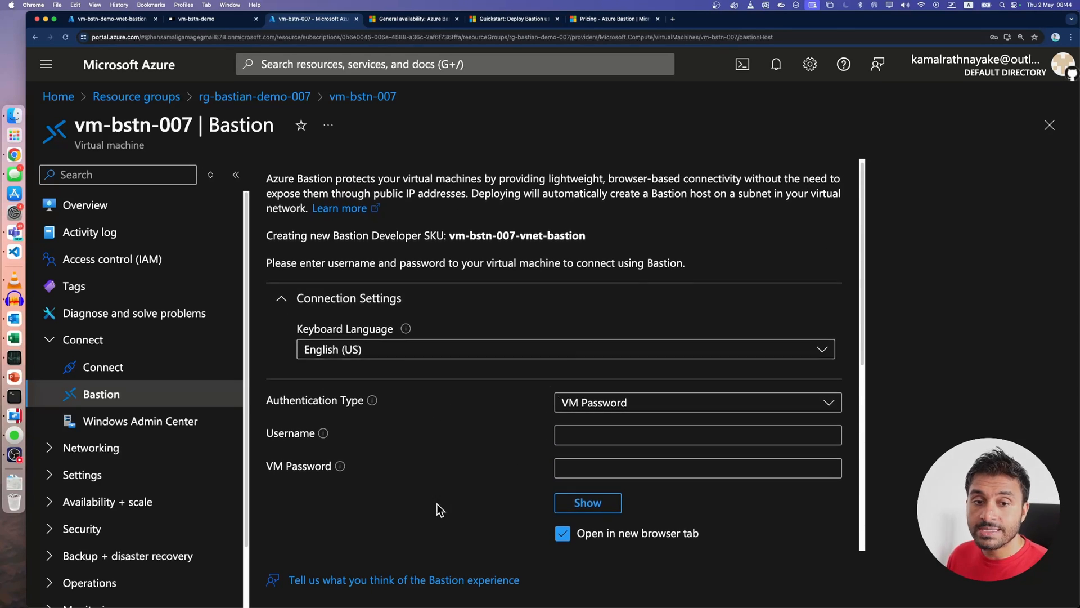
mouse_move(551, 376)
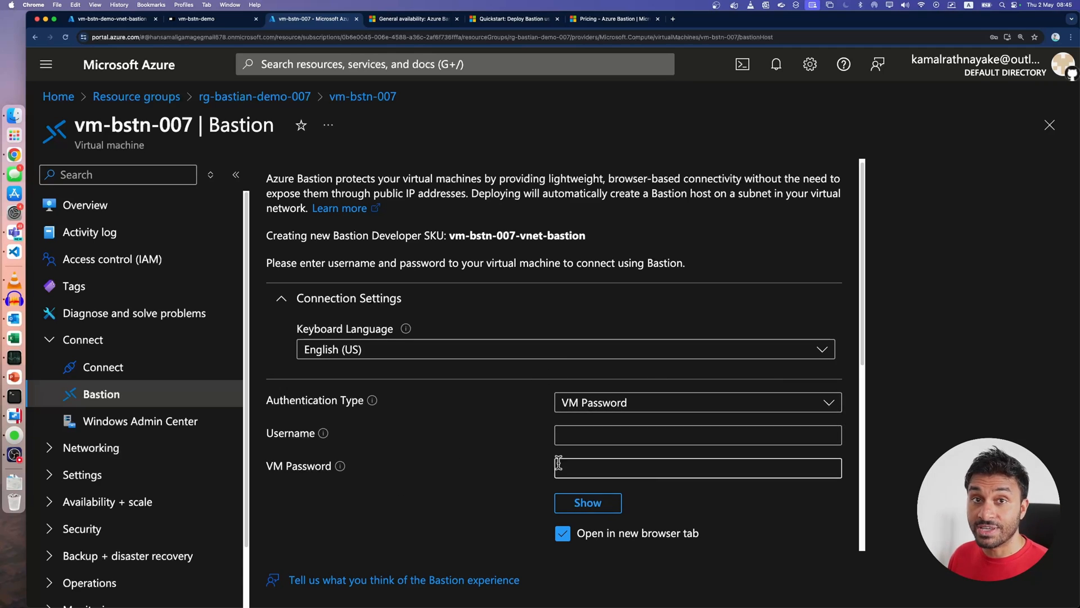
mouse_move(472, 455)
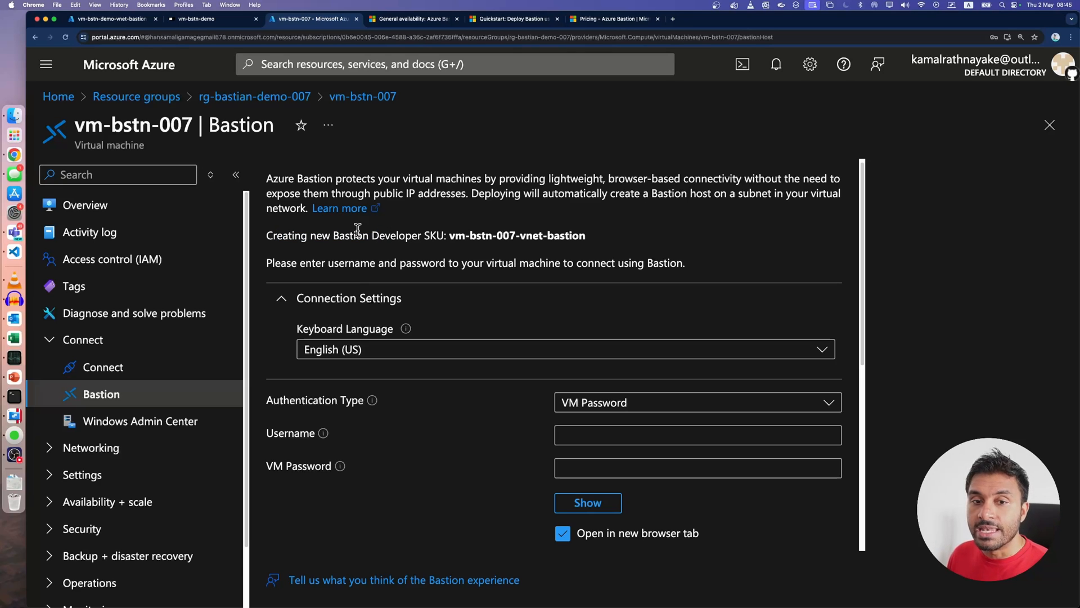
scroll(down, 3)
text(kamal)
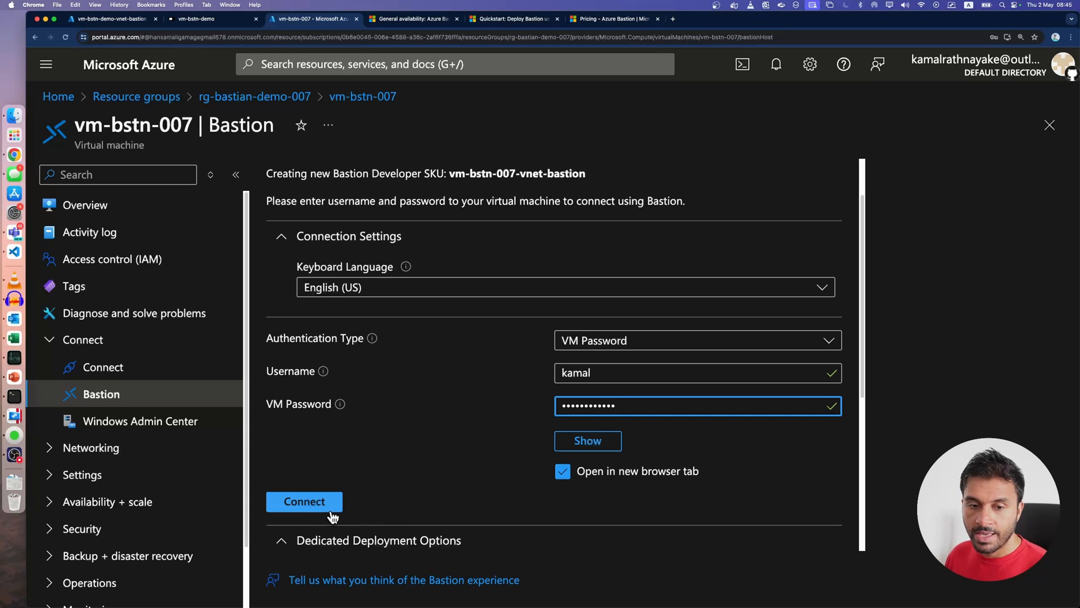
click(304, 502)
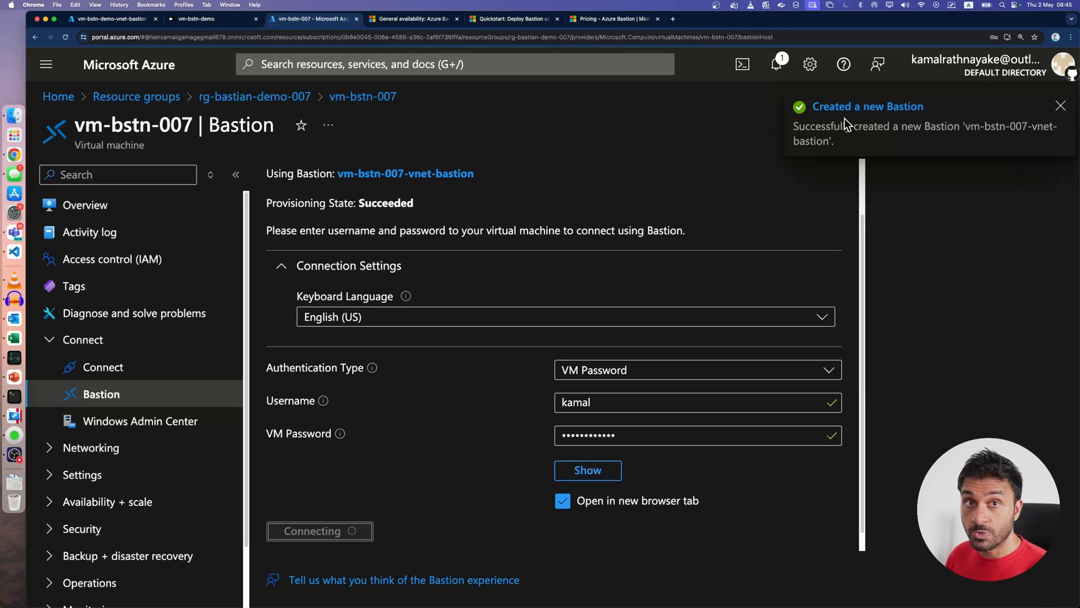
Confirm vm-bstn-007-vnet-bastion is listed in the resource group and vm-bstn-007 shows no public IP.
click(320, 531)
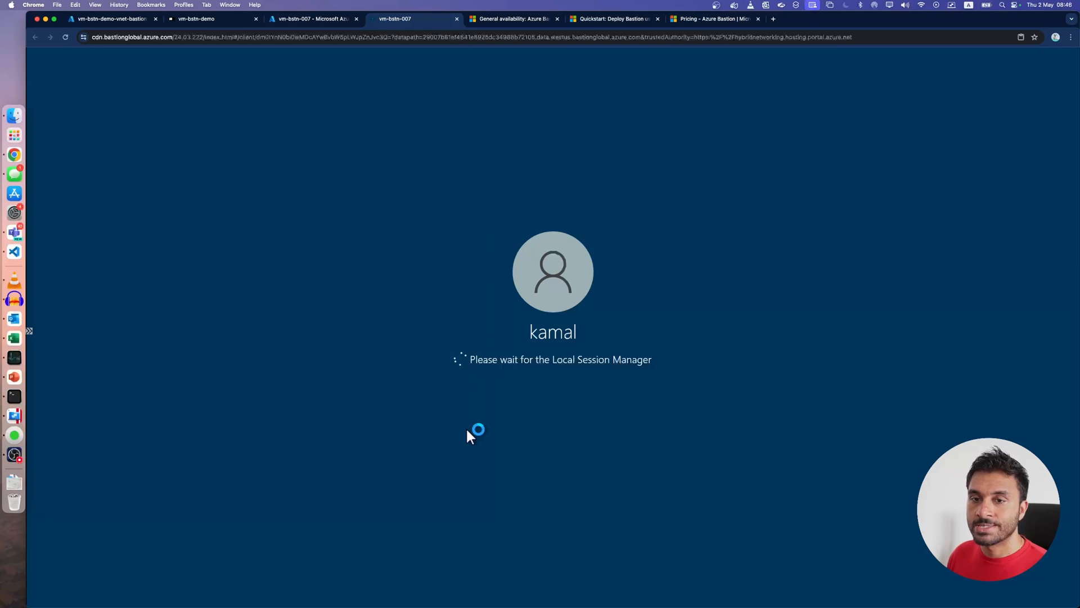
click(320, 18)
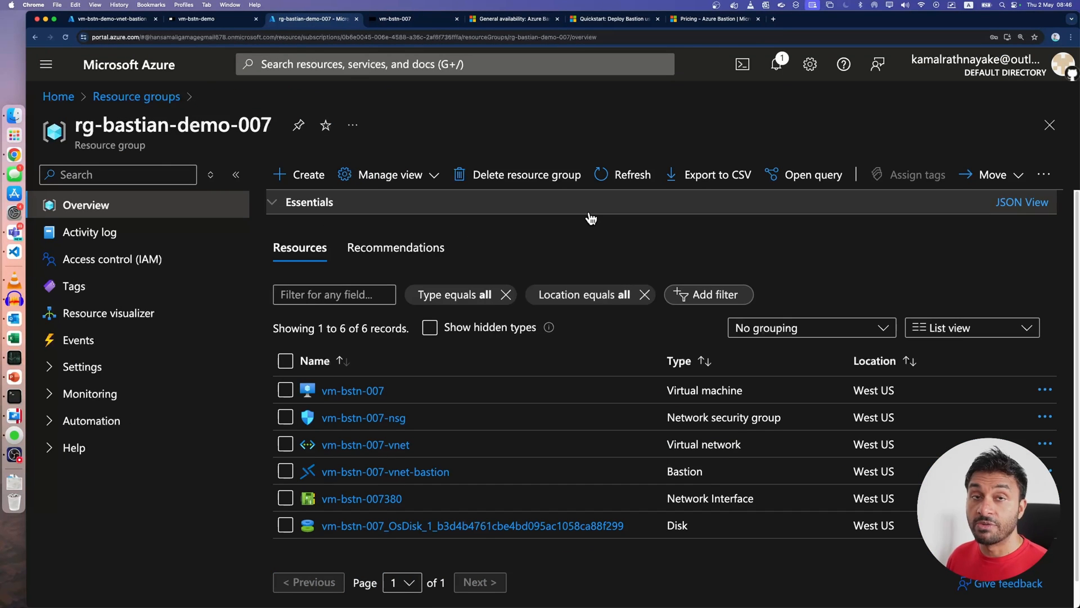
click(385, 471)
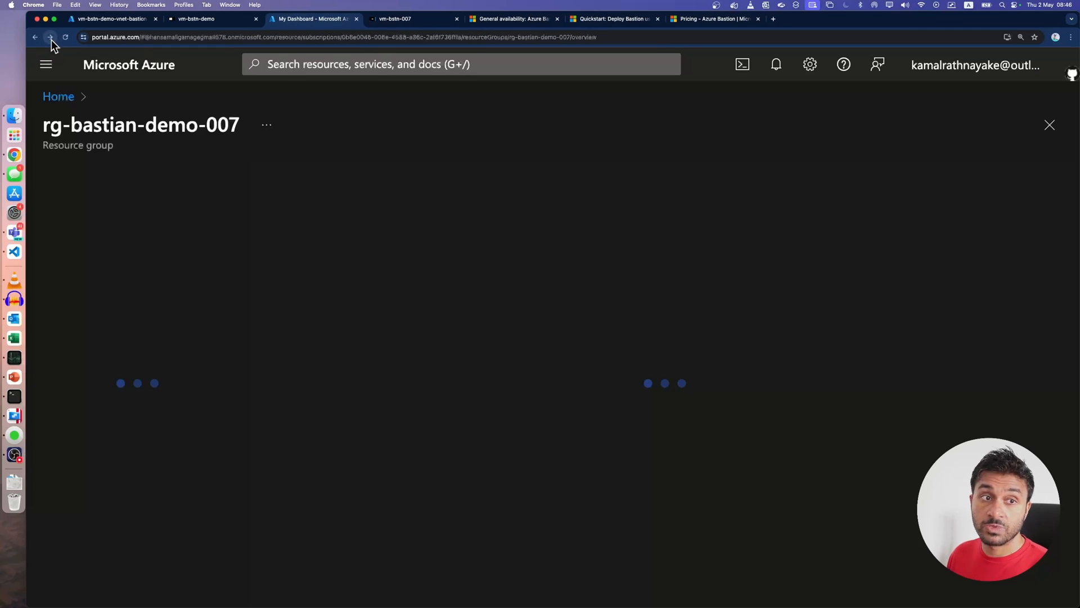
click(50, 38)
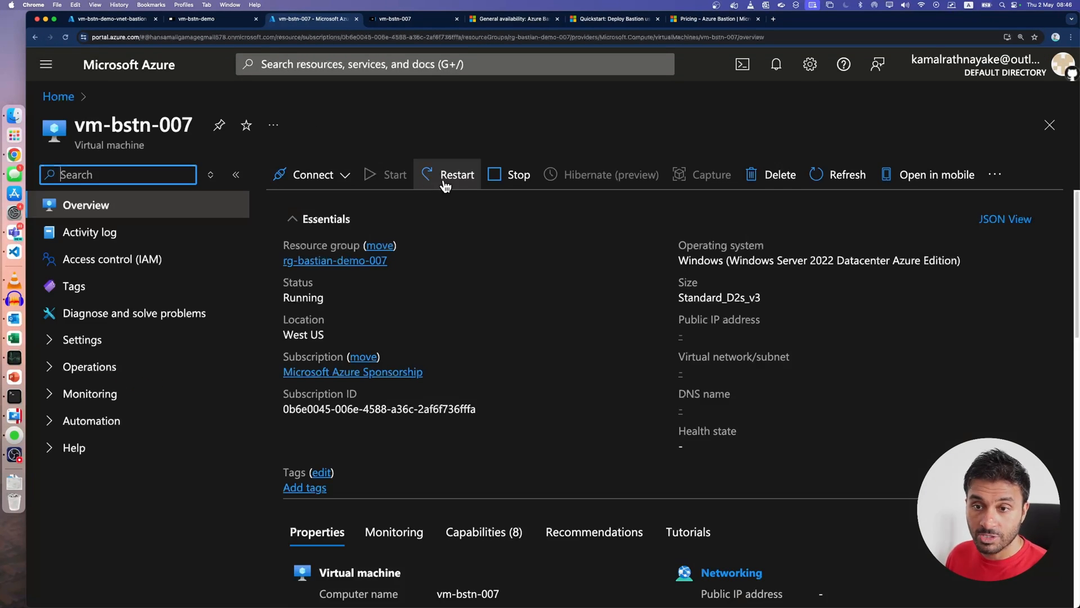
mouse_move(792, 277)
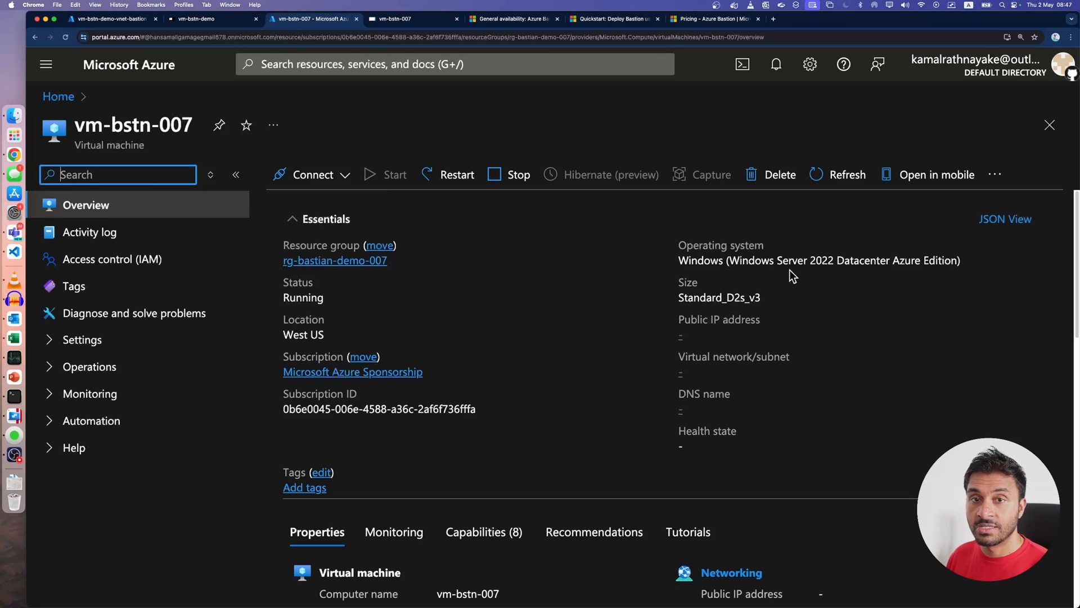